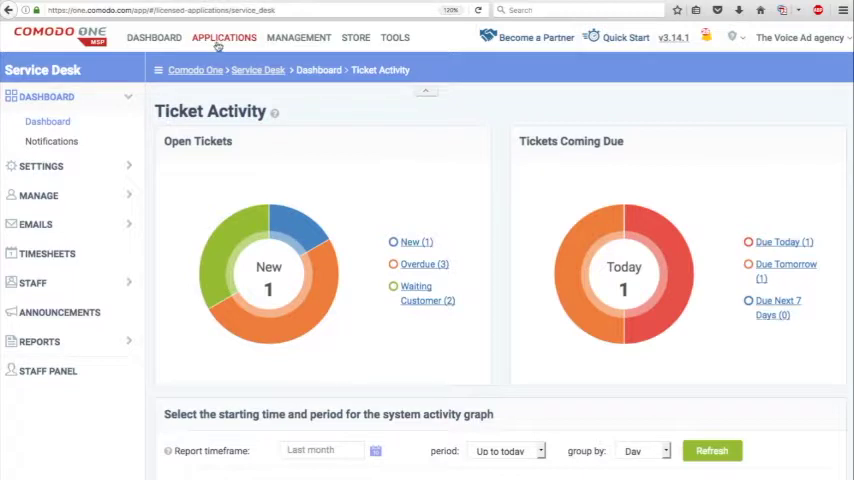
- Launch Service Desk from the Applications menu and show the three Open tickets
click(224, 37)
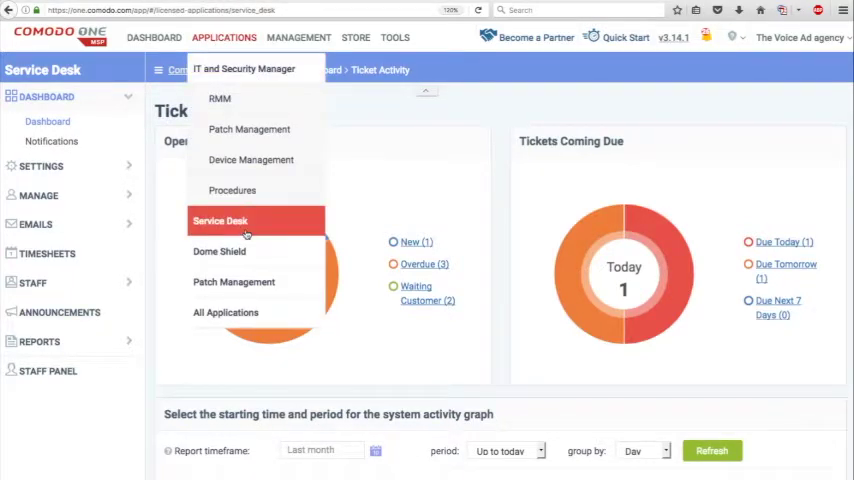
click(220, 220)
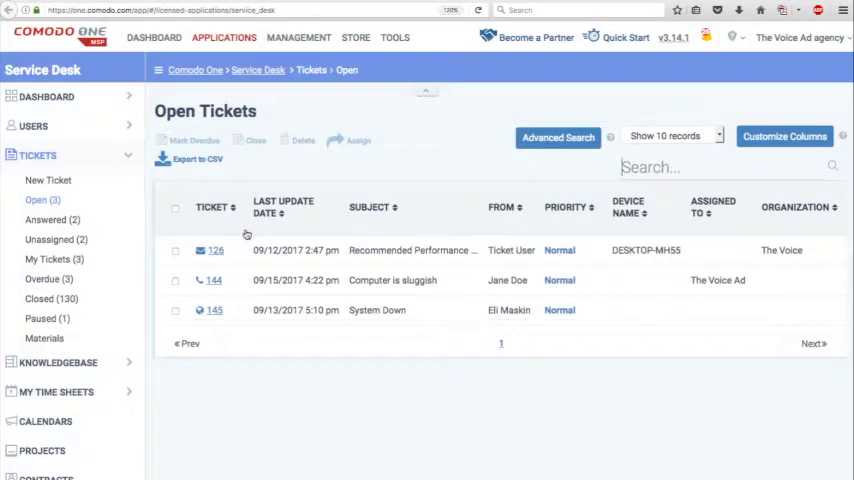
- Show 50 records per page in Open Tickets and bring up Customize Columns
click(670, 135)
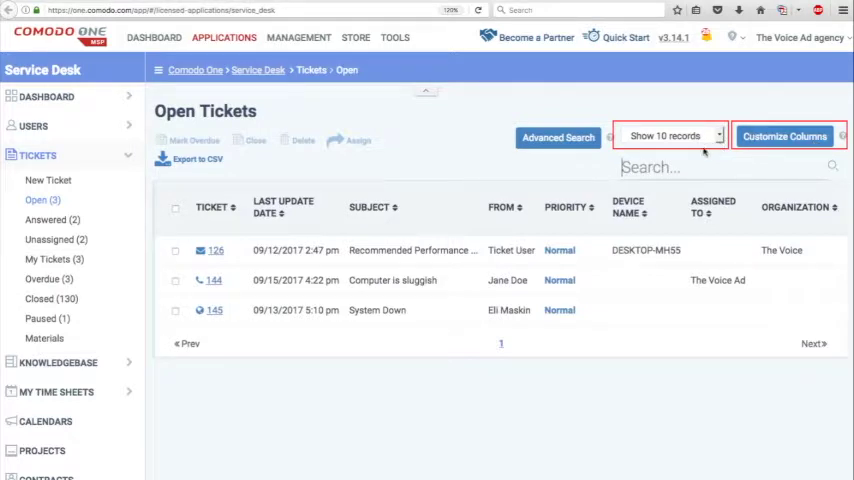
mouse_move(468, 222)
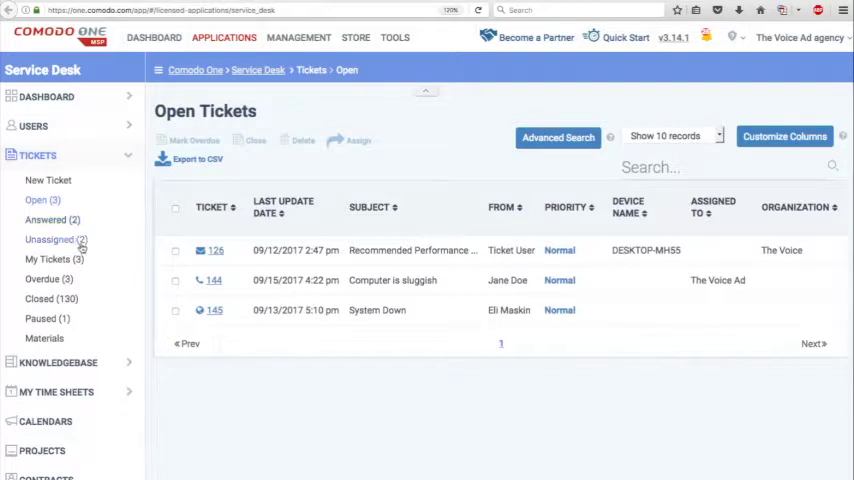
click(56, 240)
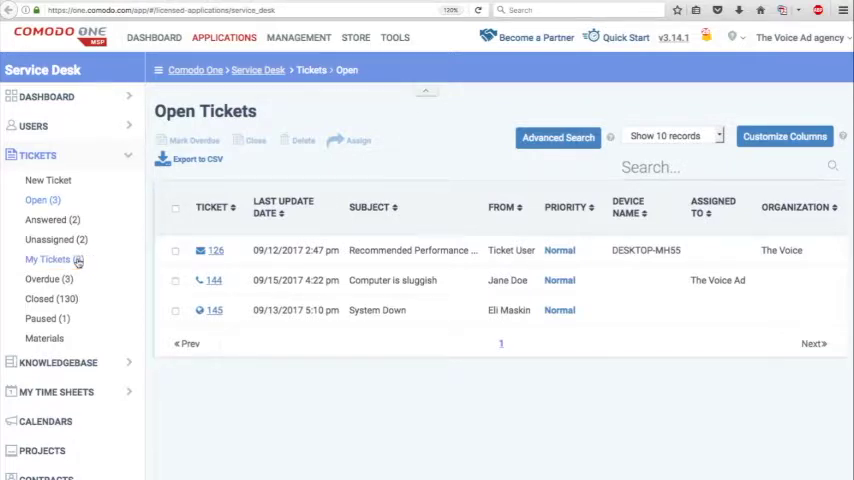
click(48, 278)
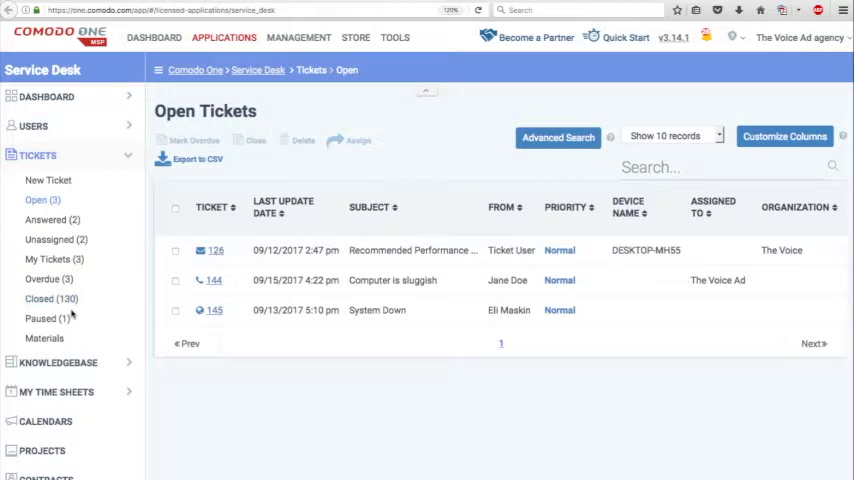
click(47, 318)
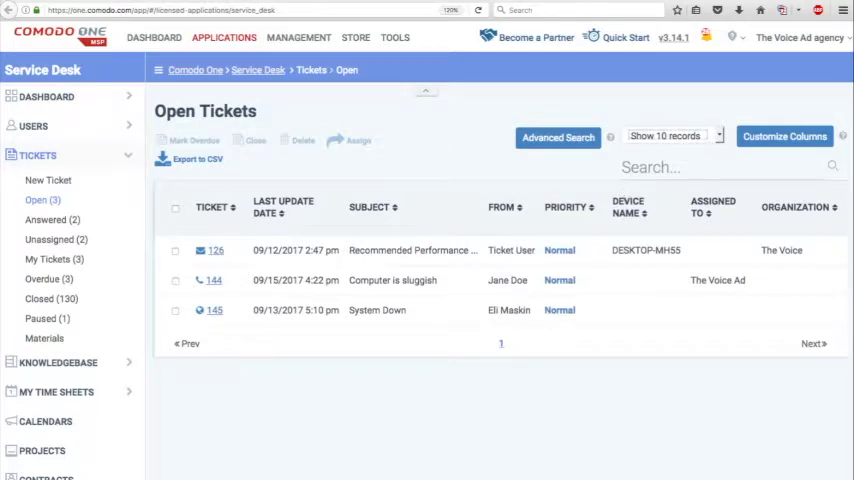
click(670, 135)
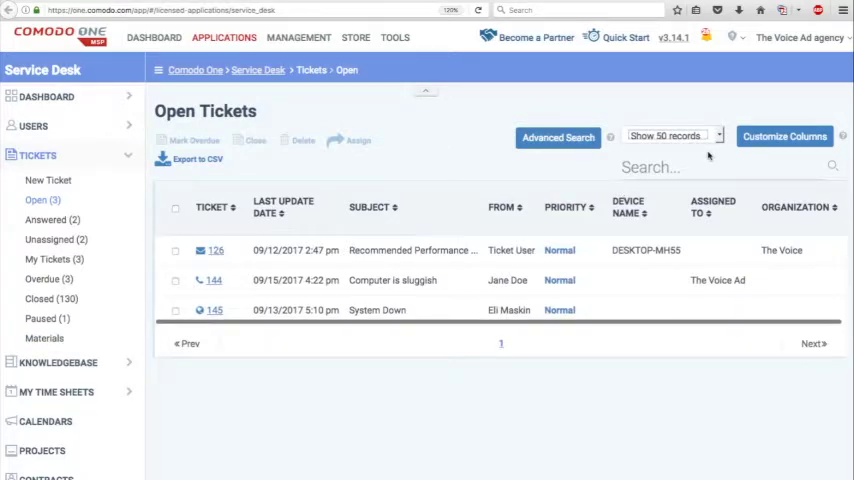
click(784, 135)
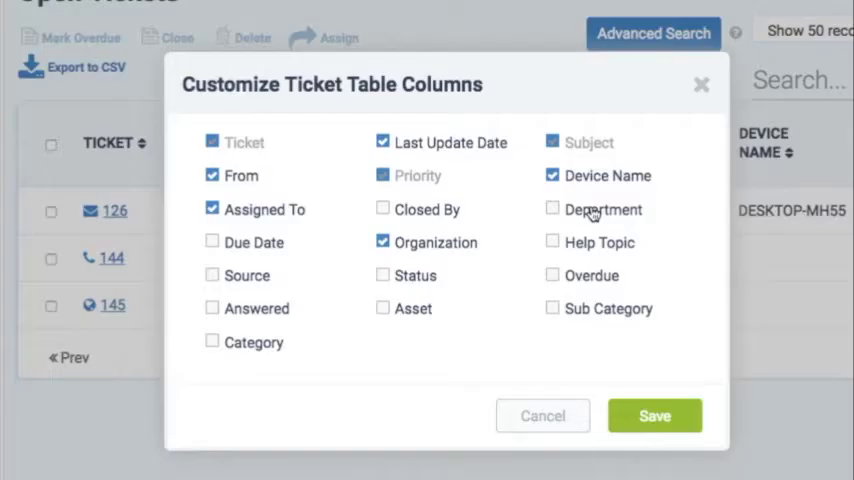
- Replace Last Update Date and Assigned To with Department, Due Date, Overdue, Source, Status, Category
click(552, 275)
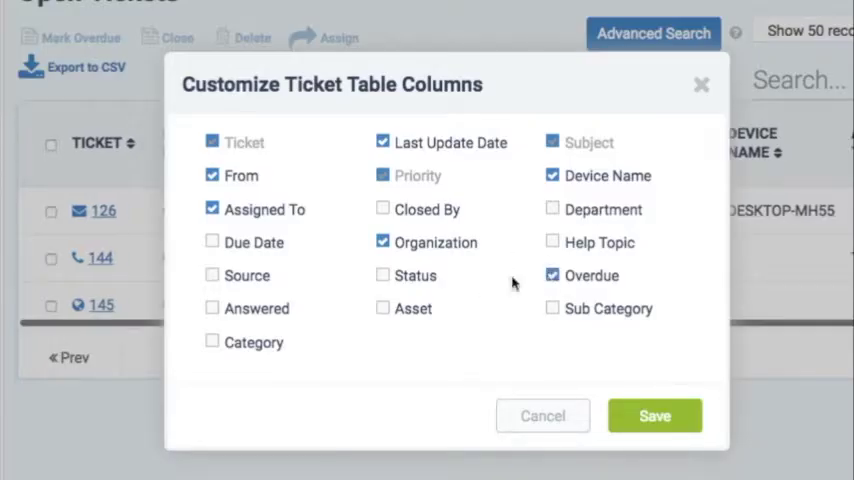
click(212, 275)
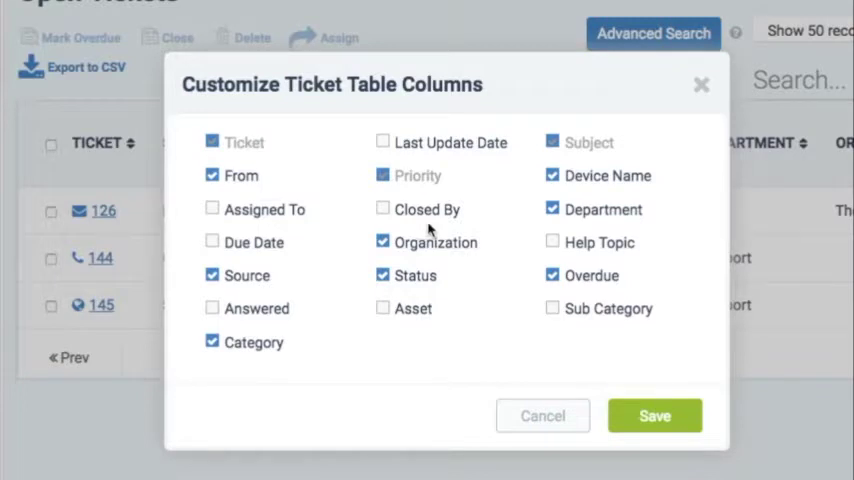
click(212, 241)
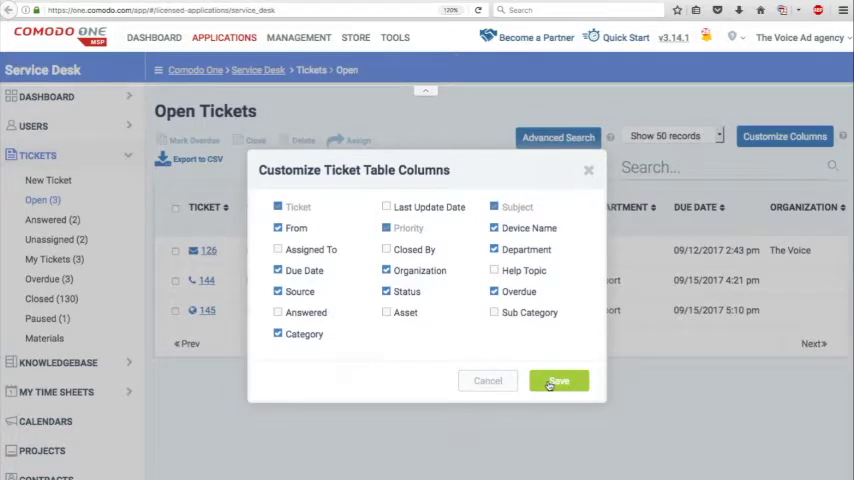
click(558, 380)
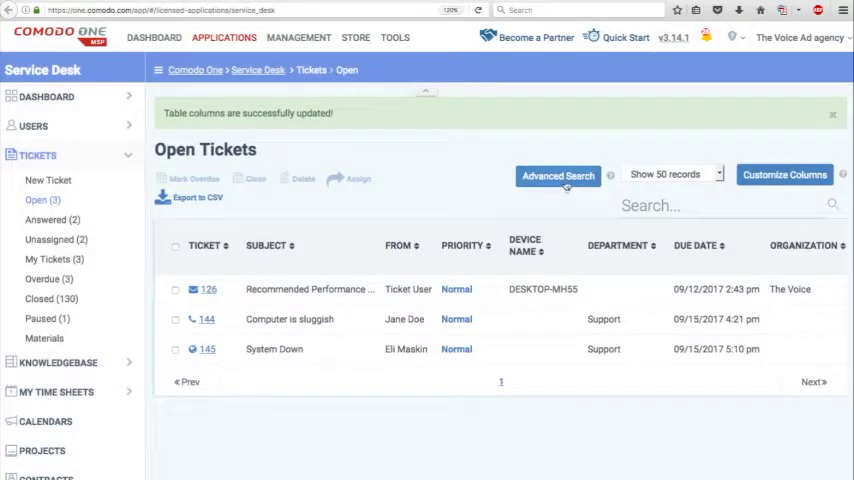
- Bring up the Advanced Search form above the ticket table
click(558, 175)
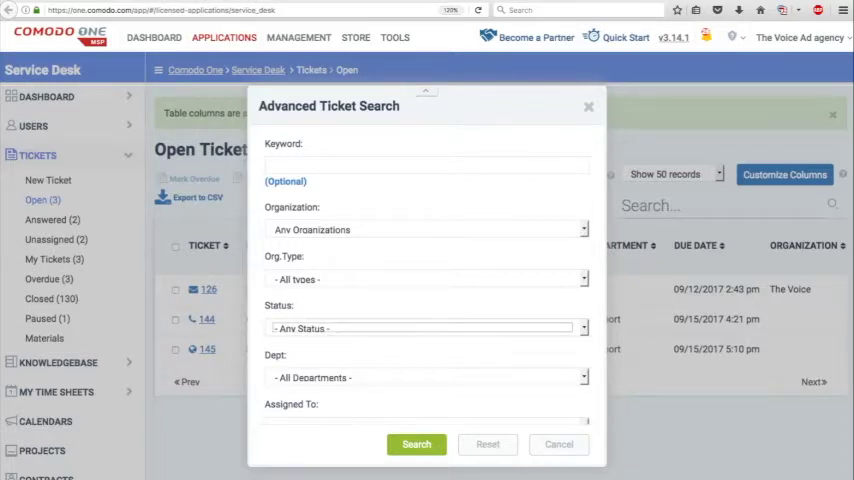
- Search for Overdue-status tickets filtered by assignee, yielding two matches
click(420, 328)
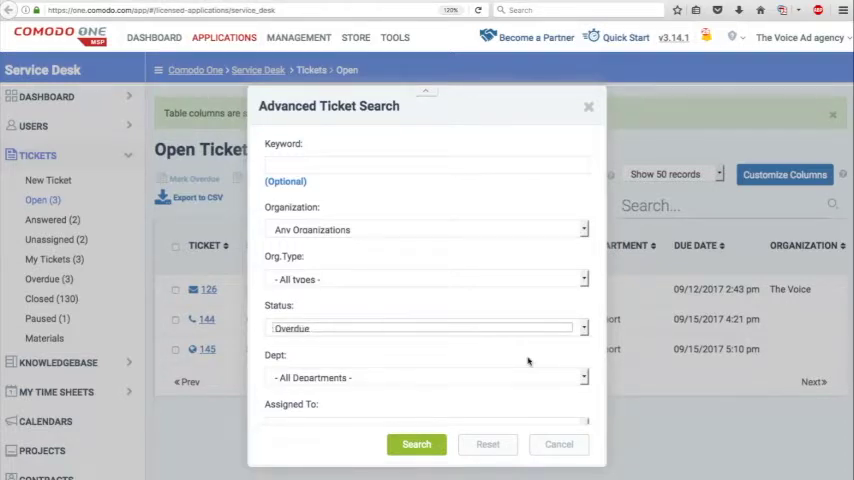
scroll(down, 3)
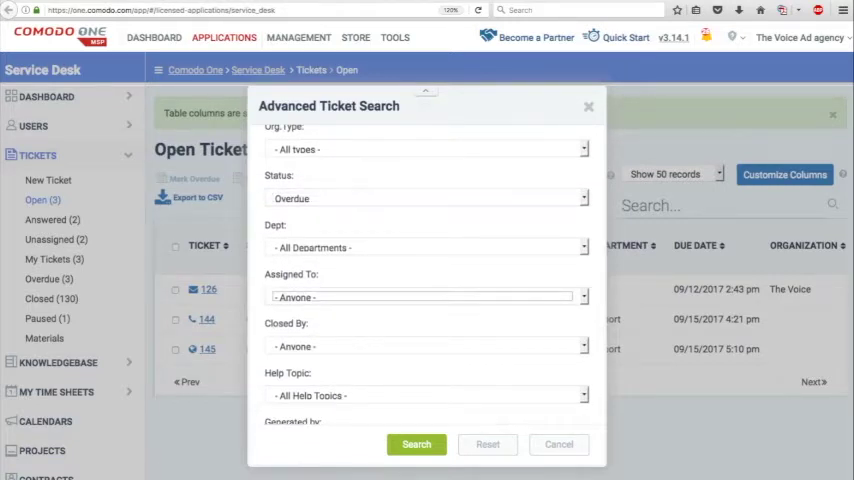
click(425, 297)
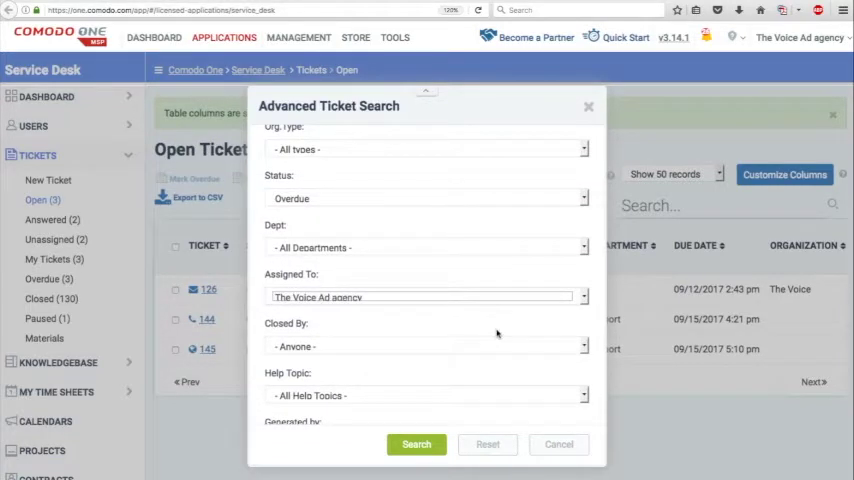
scroll(down, 3)
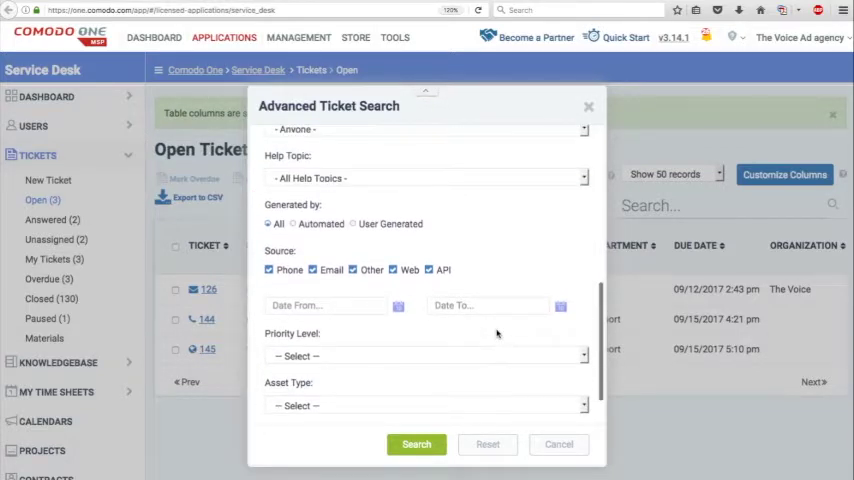
scroll(down, 3)
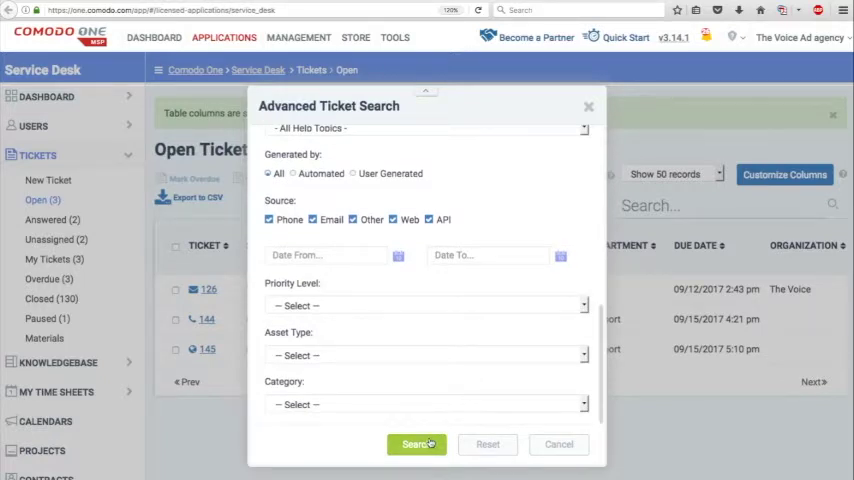
click(415, 444)
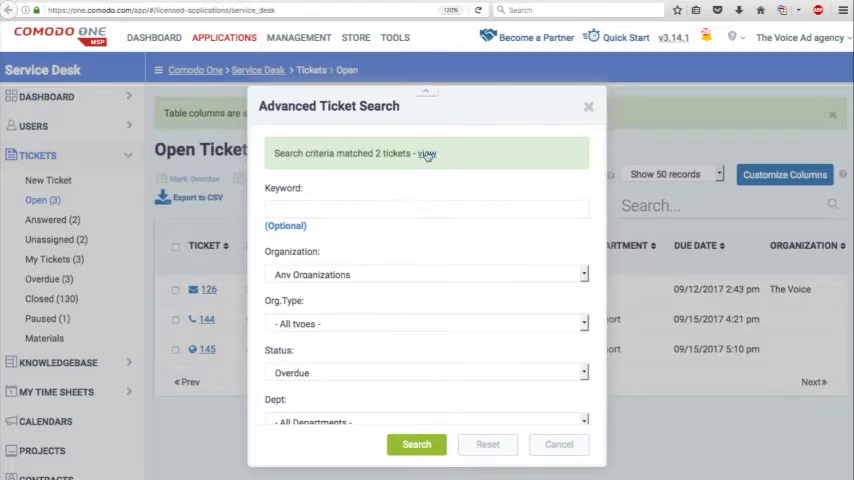
click(416, 444)
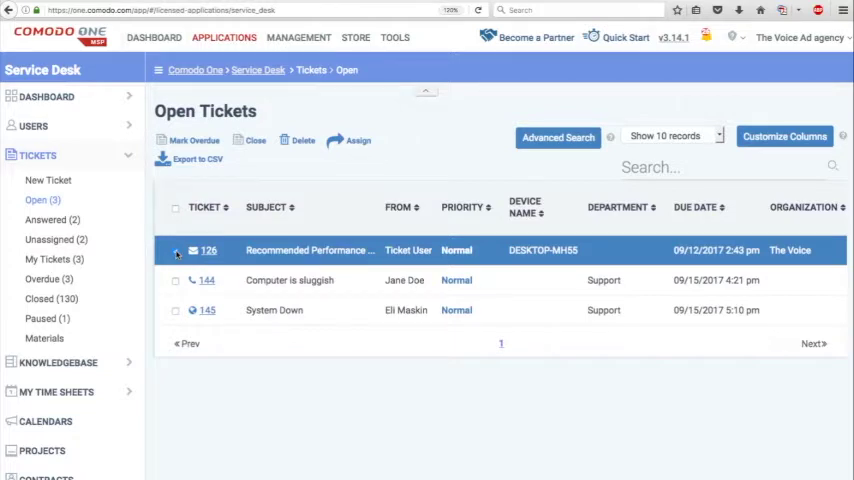
- Attempt Mark Overdue on ticket 126, then view Overdue tickets 57, 126 and 144
click(176, 250)
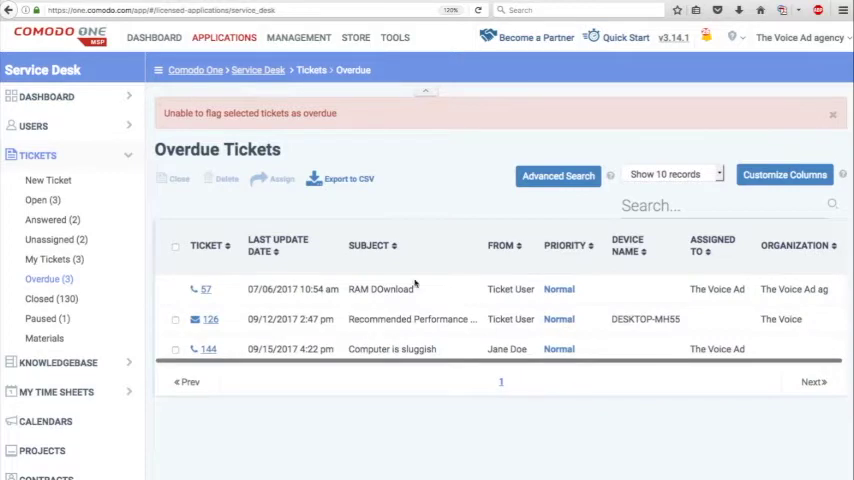
click(49, 278)
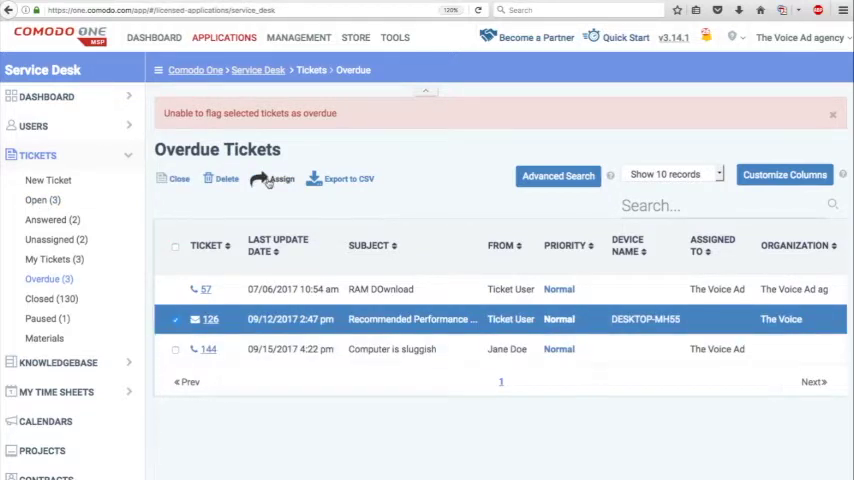
- Assign ticket 126 to The Voice Ad agency with comment 'Need this ASAP' and save
click(282, 178)
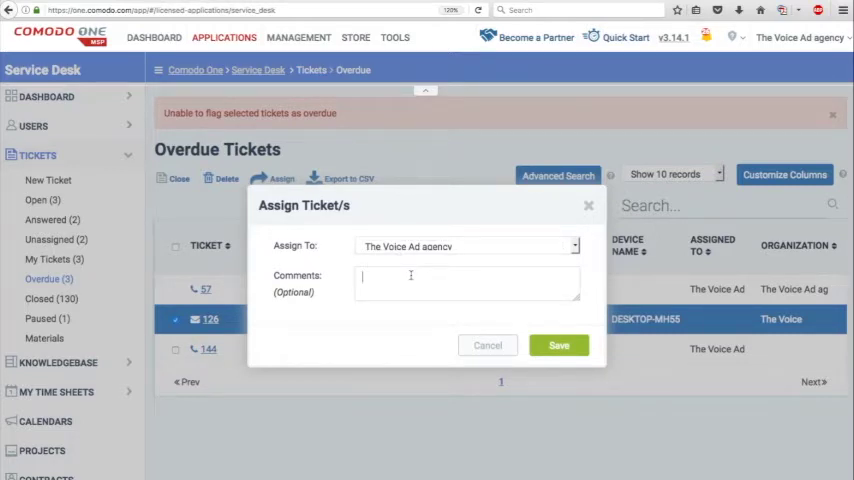
text(Need this ASAP)
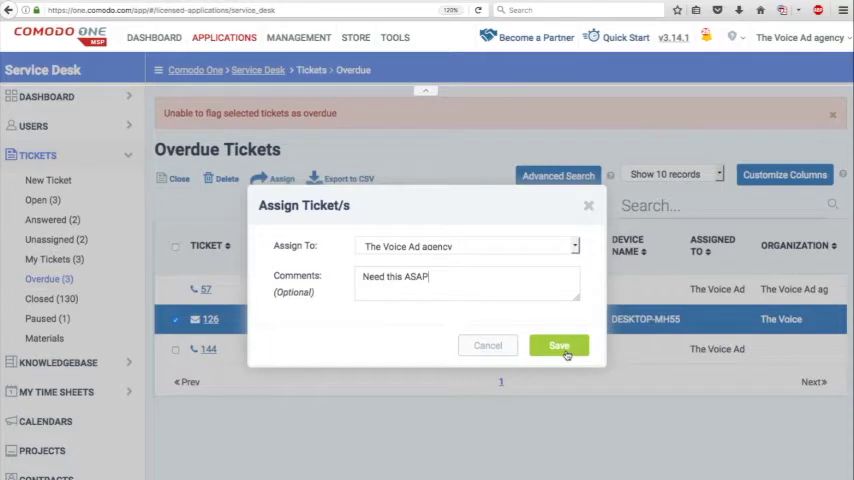
click(558, 345)
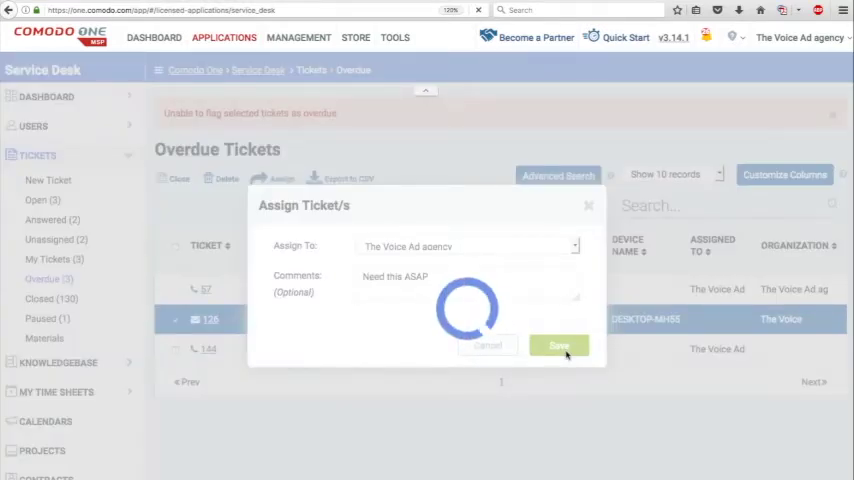
click(559, 345)
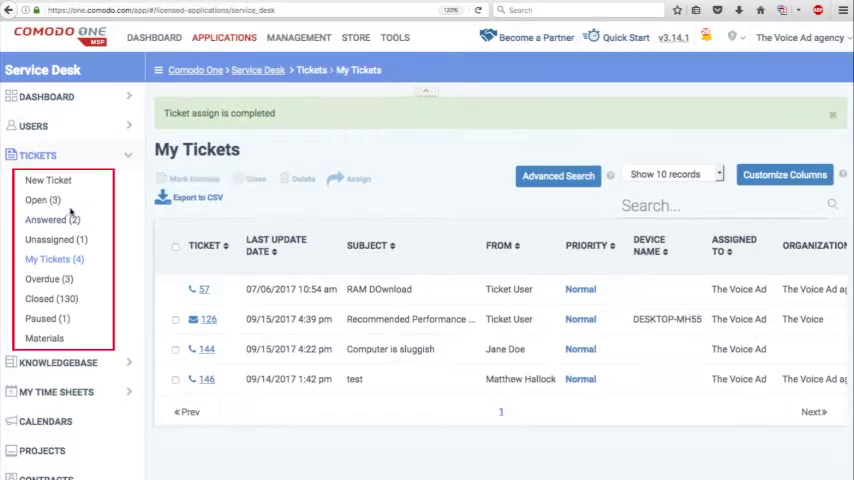
- Go to Settings > System to view the System Settings & Preferences page
click(40, 200)
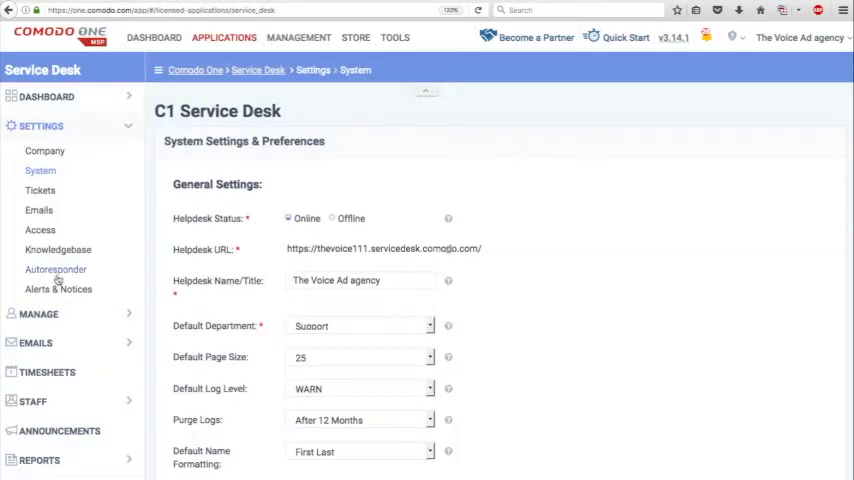
- Expand Settings and show Tickets settings: sequential ticket IDs, 48-hour default SLA
click(33, 242)
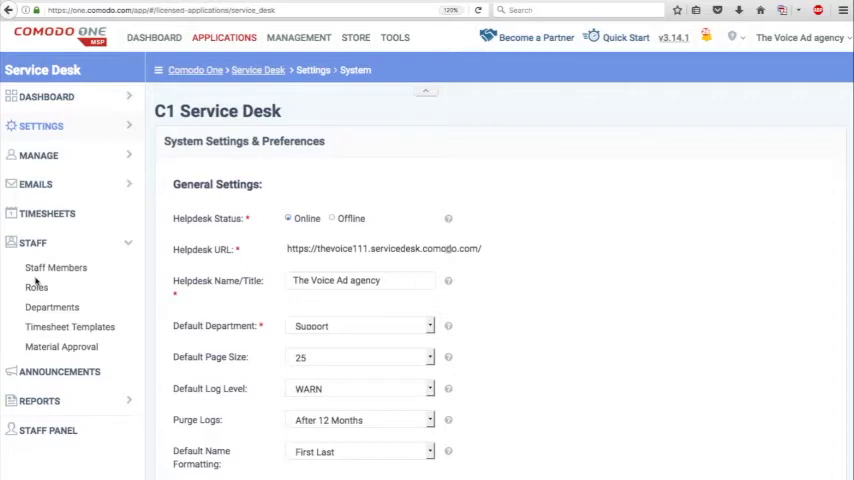
click(40, 190)
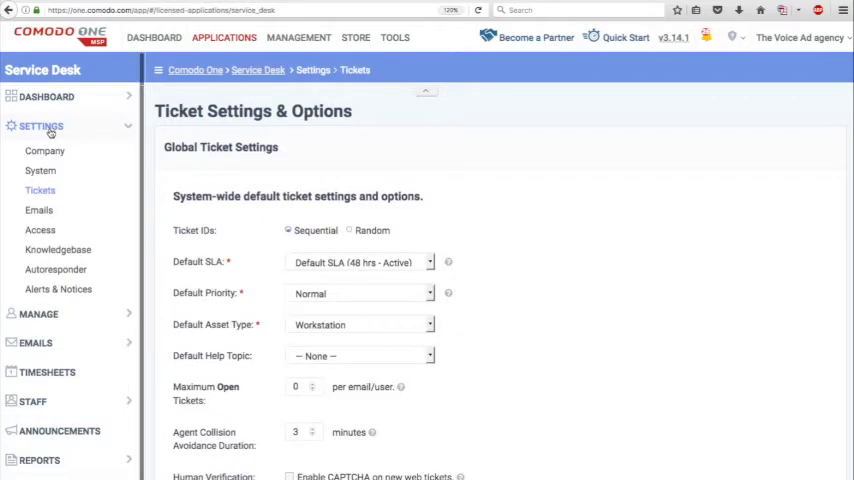
click(40, 190)
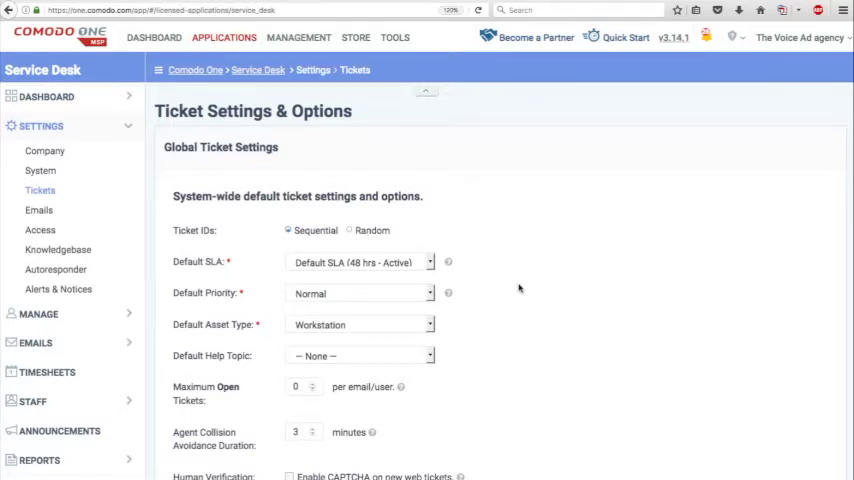
scroll(down, 3)
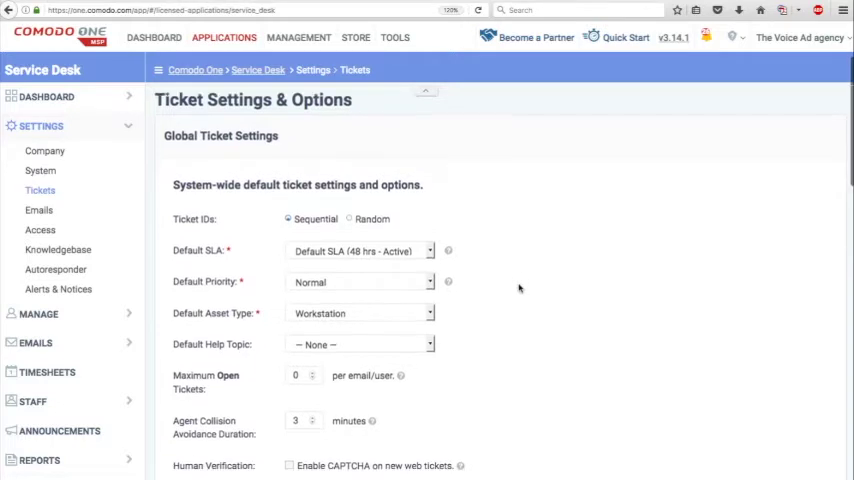
scroll(down, 3)
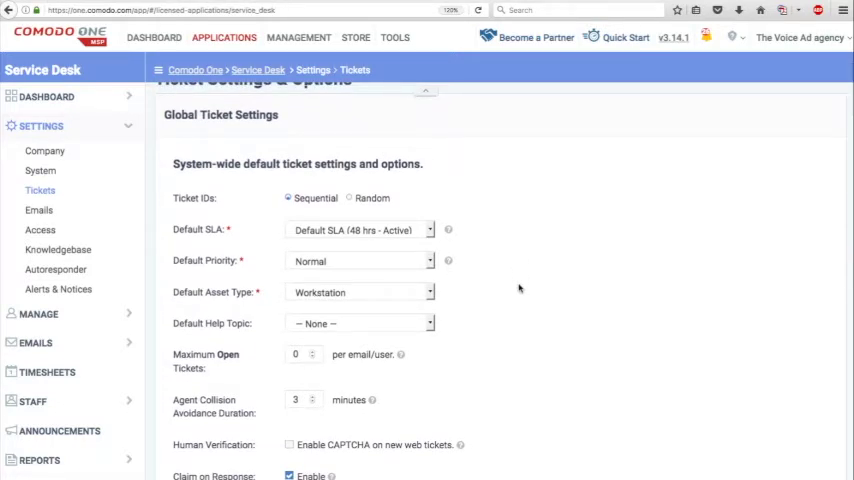
scroll(down, 3)
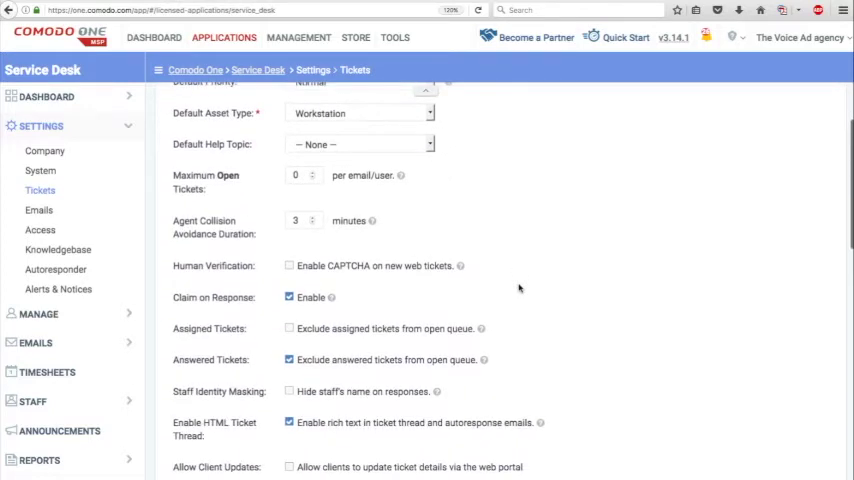
scroll(down, 3)
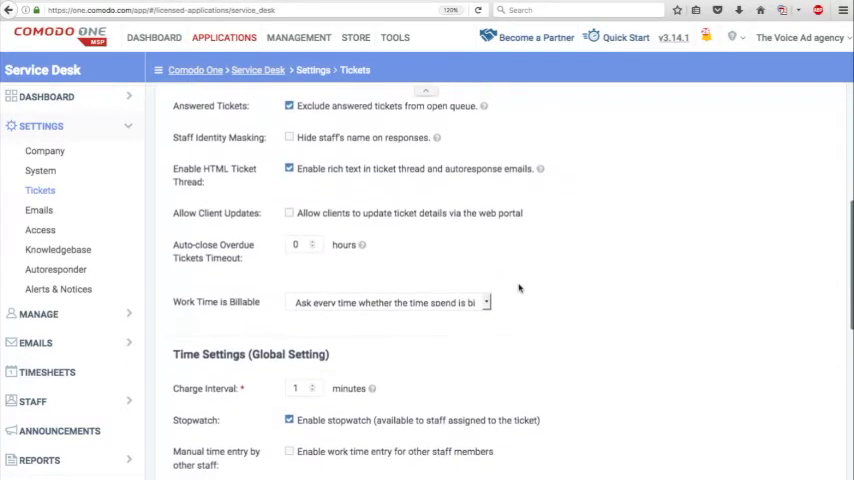
scroll(down, 3)
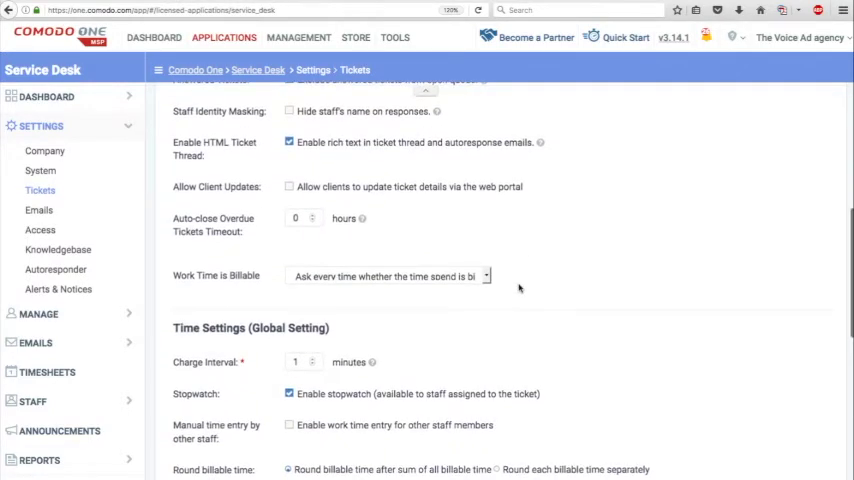
scroll(down, 3)
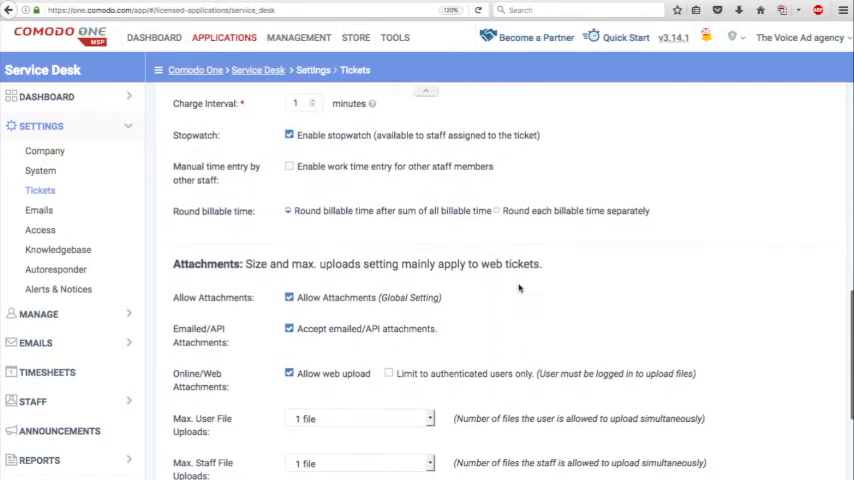